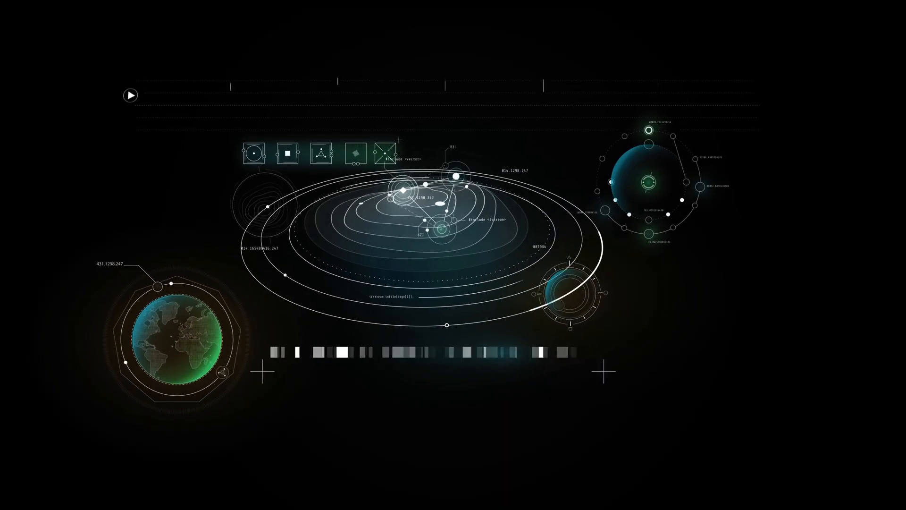
Step: Watch the HUD animation until the live audio waveform appears beside the orbital diagrams
{"action": "left_click", "coordinate": [129, 95]}
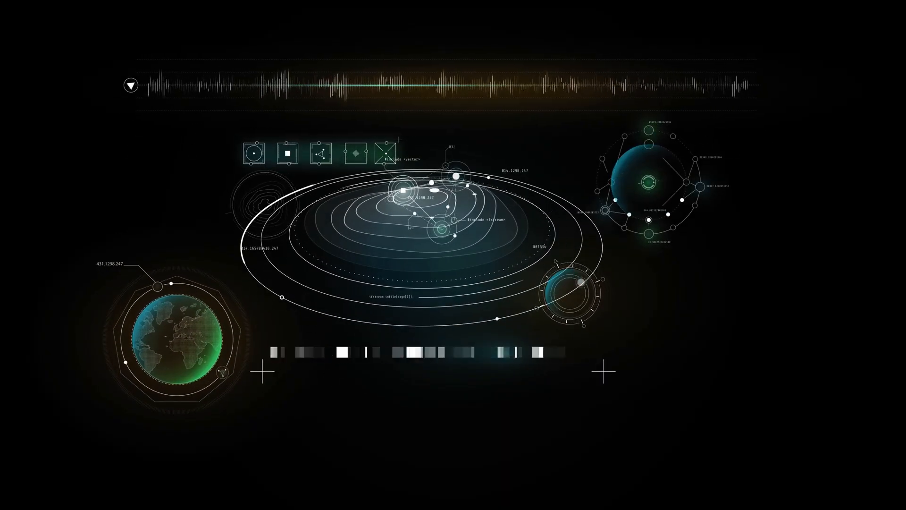